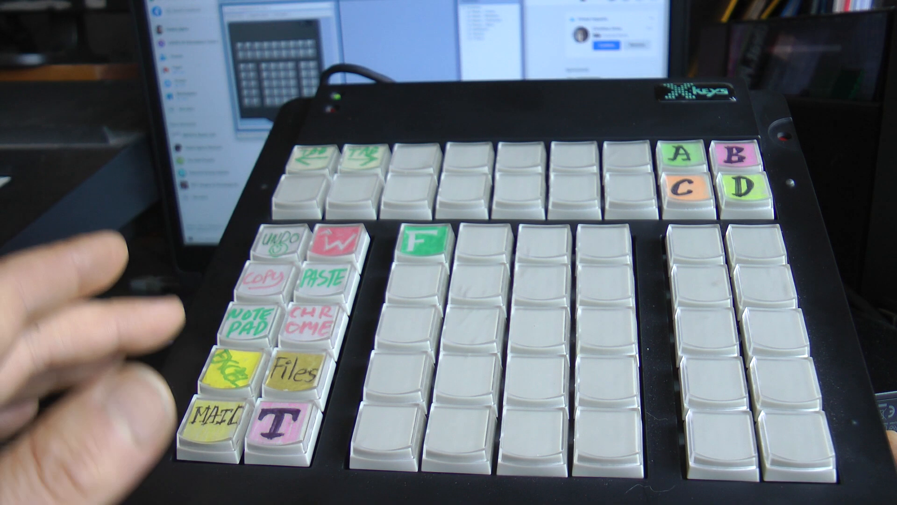
pyautogui.moveTo(114, 401)
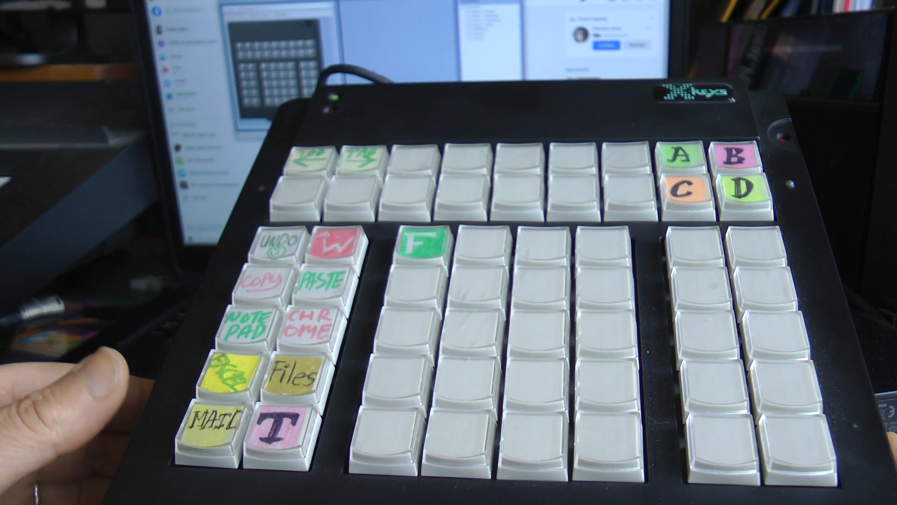
pyautogui.moveTo(86, 258)
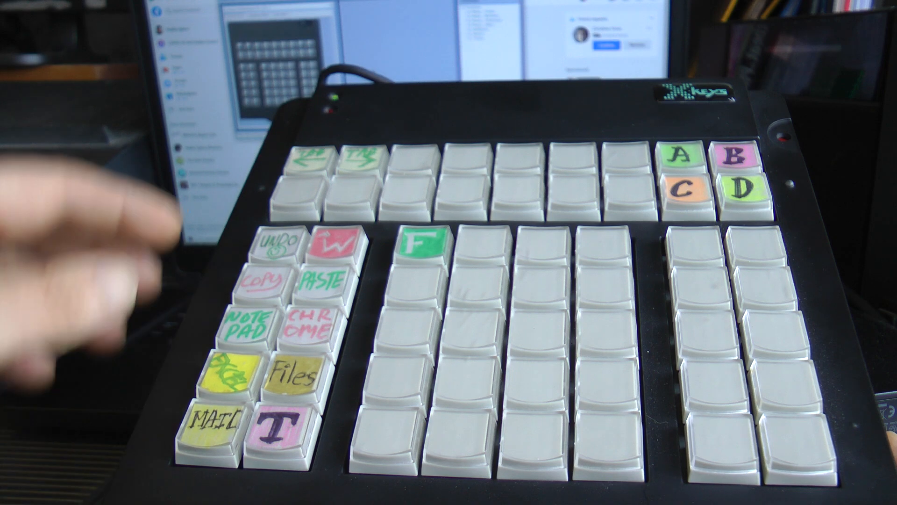